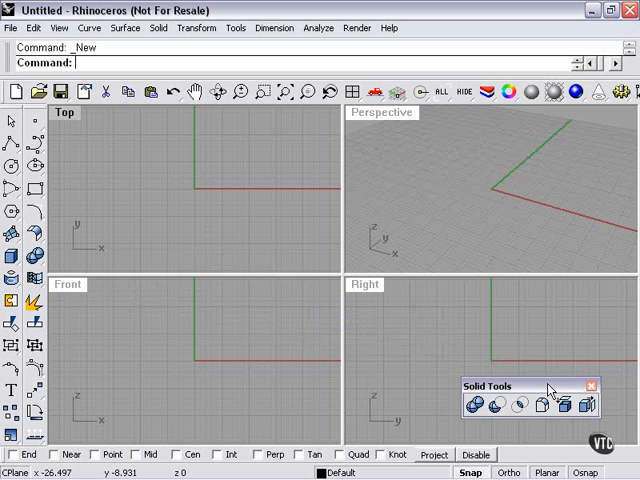
mouse_move(592, 404)
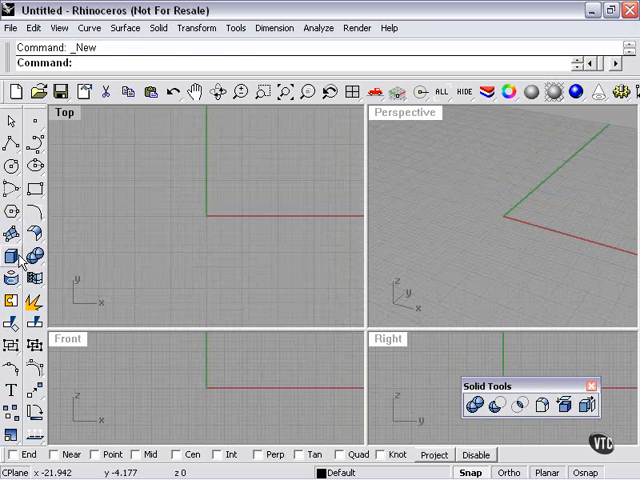
- Start the Box tool to define the box's base corners and height
click(242, 286)
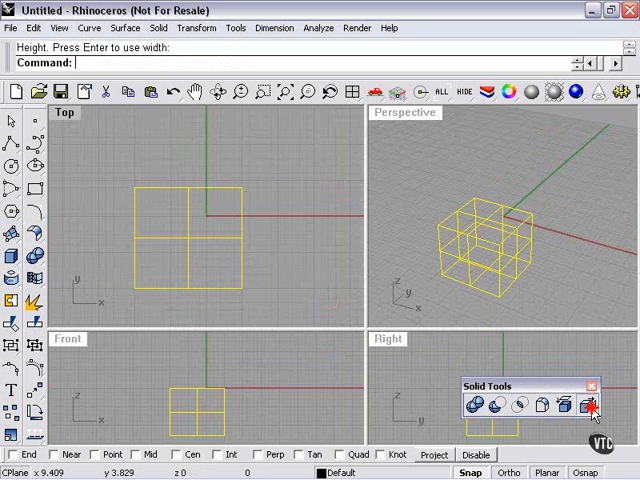
- Extract one face of the box as a separate surface with ExtractSrf
click(588, 404)
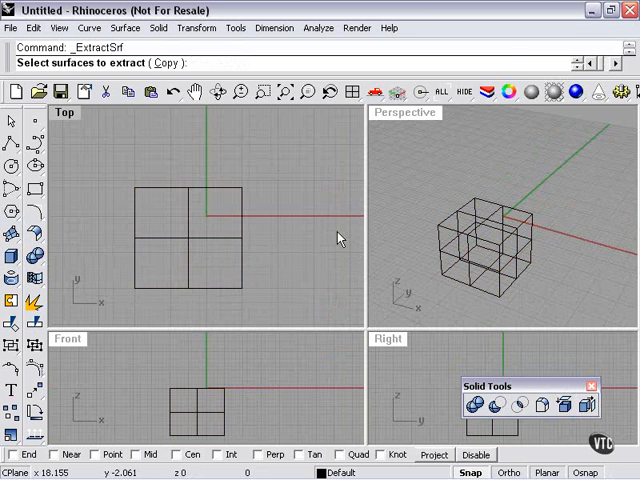
click(464, 262)
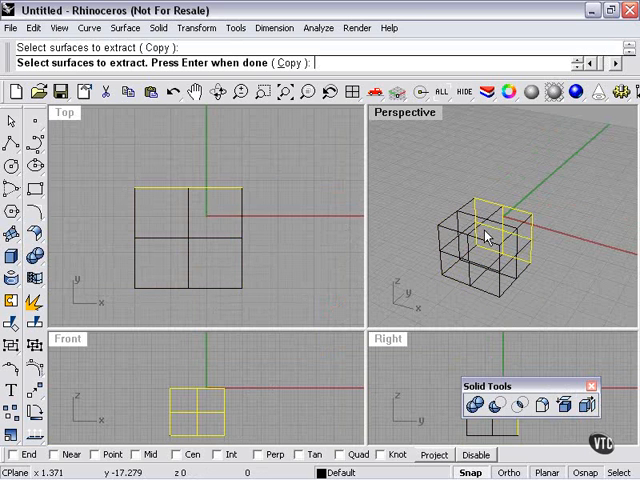
key(Enter)
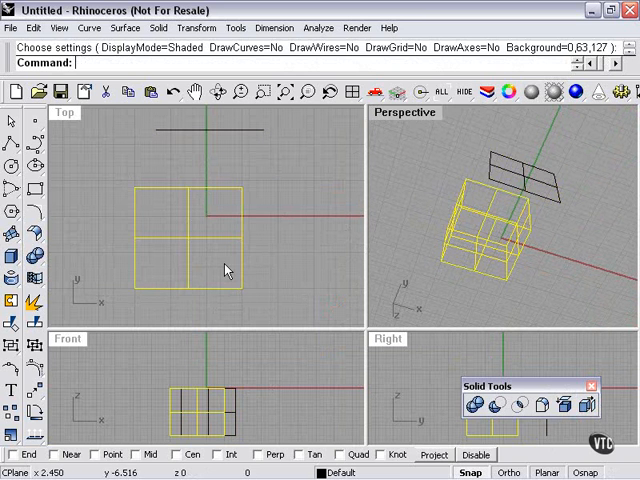
- Delete the selection before building the truncated cone and joined spheres
key(Delete)
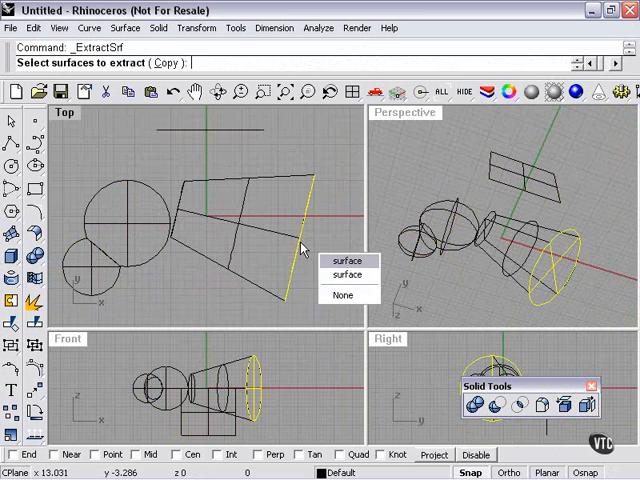
- Pick the cone's end face and a sphere surface to extract them from their polysurfaces
click(348, 260)
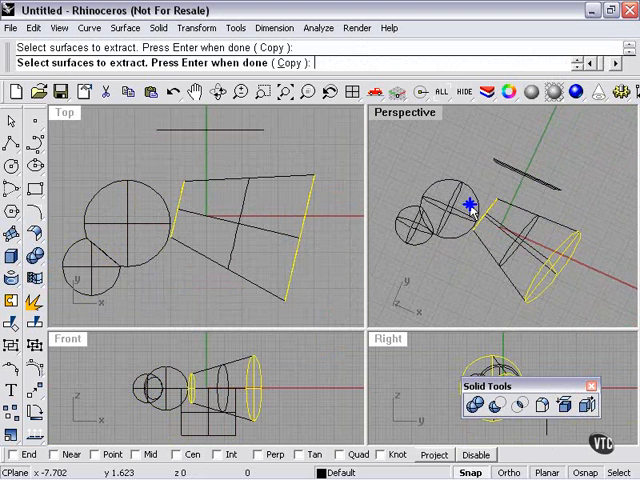
click(470, 204)
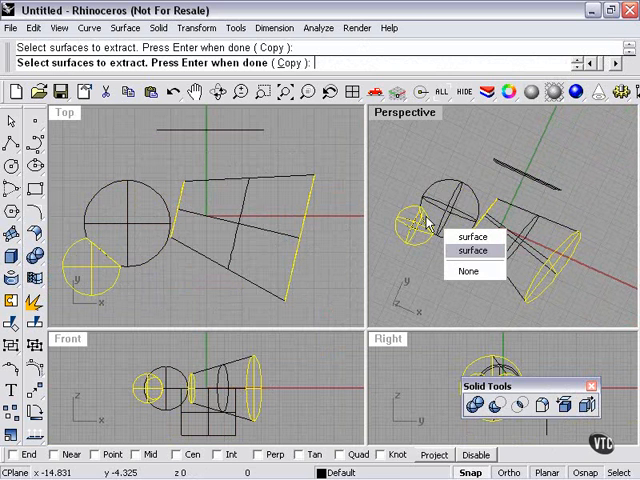
click(472, 252)
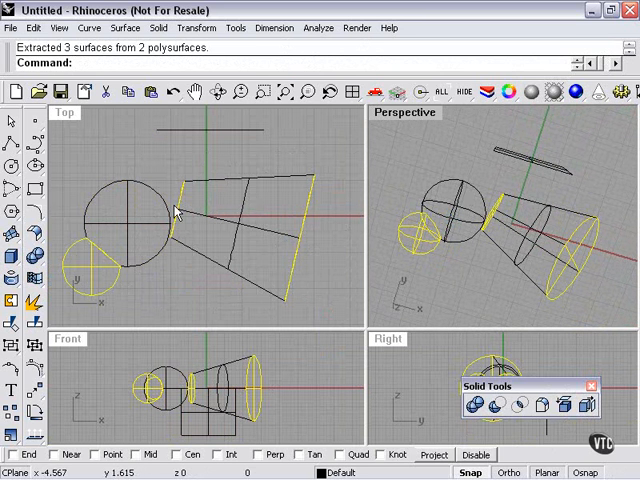
- Drag the extracted surfaces away from the cone and spheres and inspect them shaded
drag(176, 204, 240, 216)
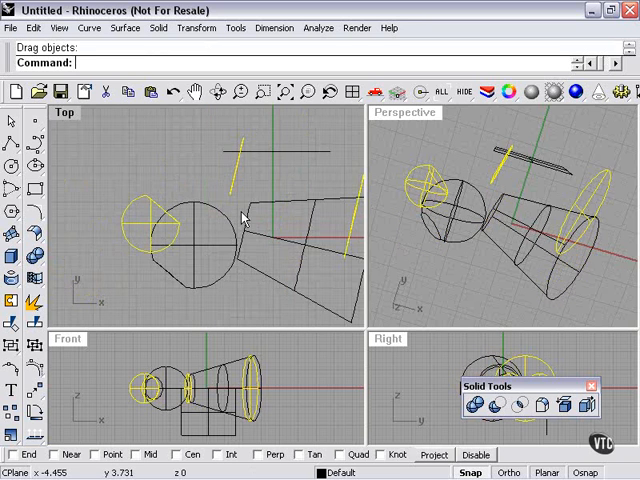
drag(240, 216, 160, 170)
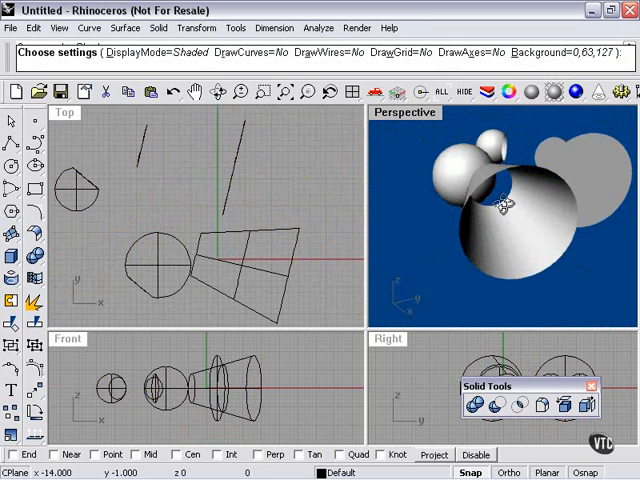
drag(510, 204, 530, 210)
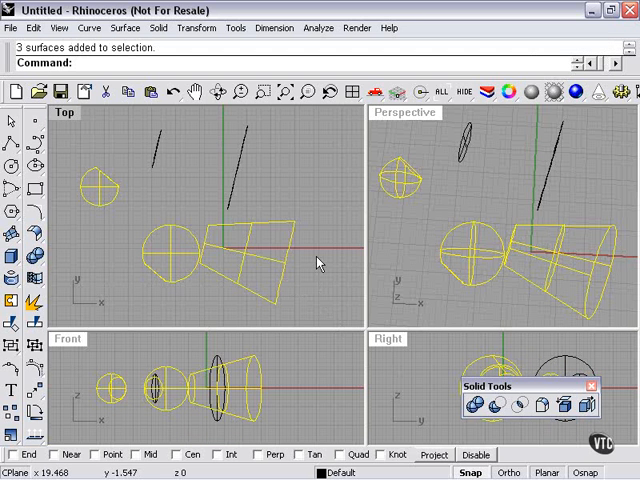
- Delete all objects, leaving every viewport empty
key(Delete)
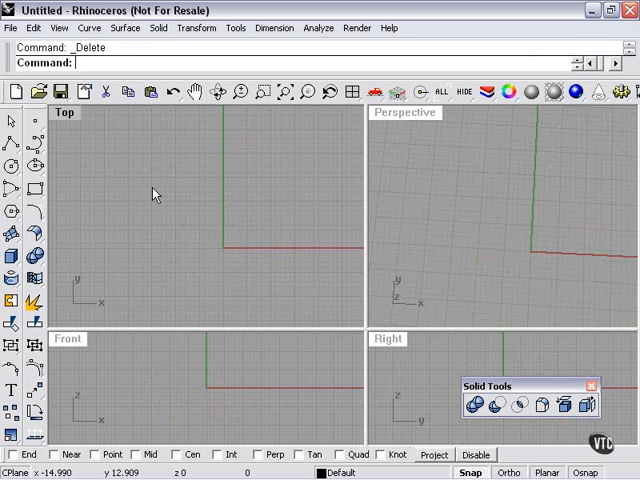
mouse_move(158, 198)
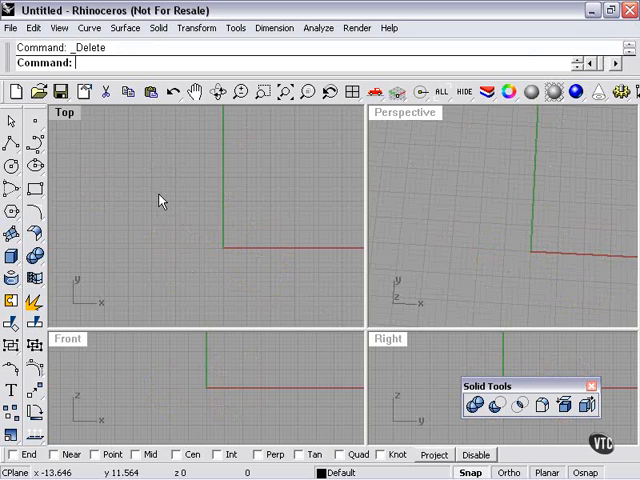